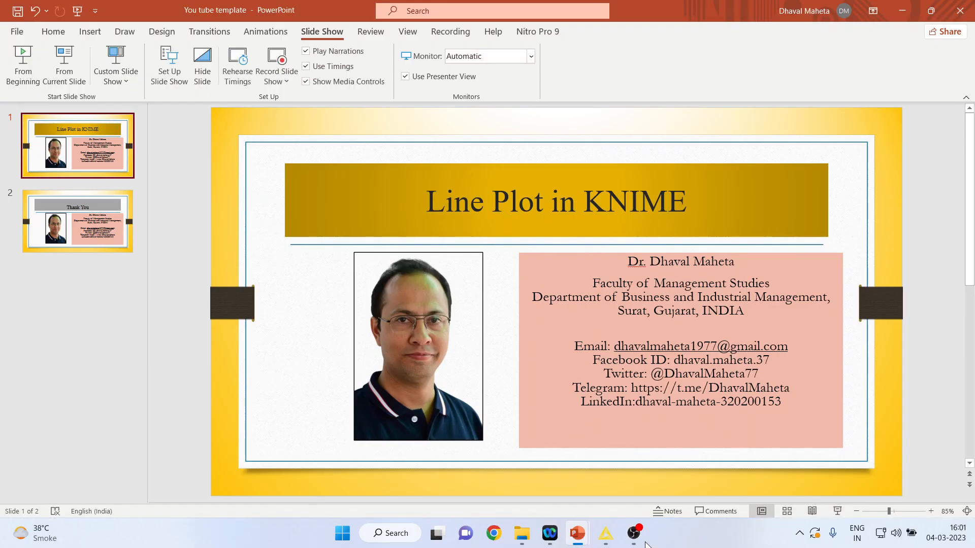
Step: Switch from the PowerPoint title slide to the KNIME workflow window
click(603, 533)
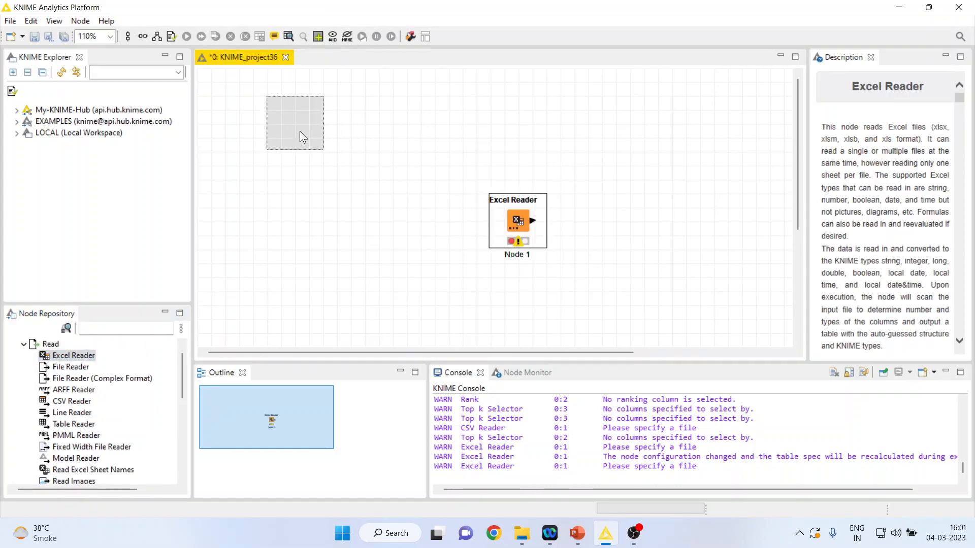
Step: Point the Excel Reader at the workbook in D: > Research Methodology > Predictive Analytics > Knime > Data
double_click(517, 220)
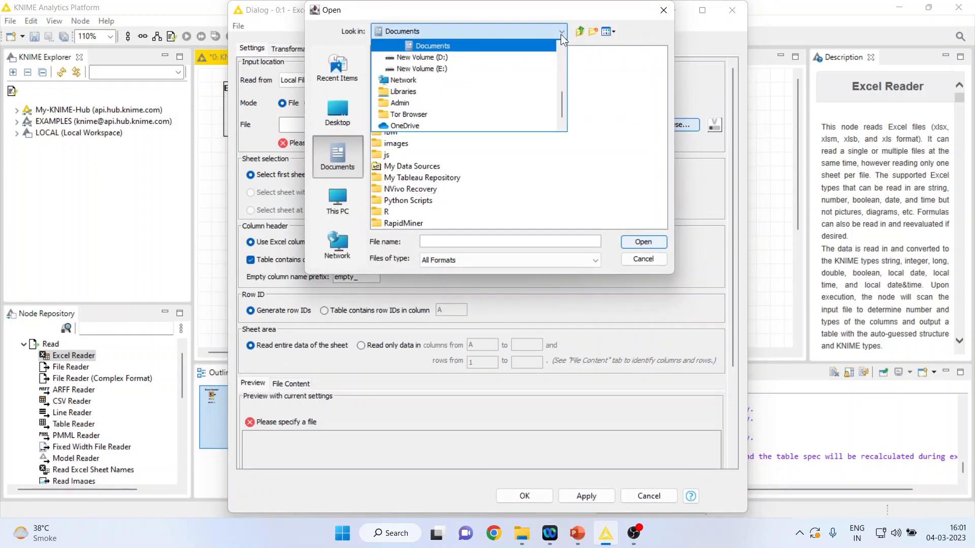
click(425, 57)
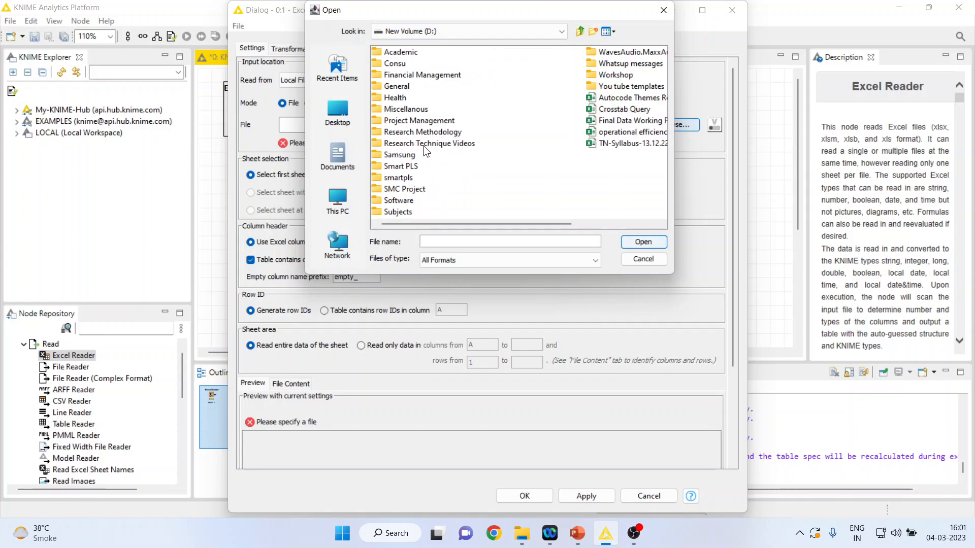
click(425, 131)
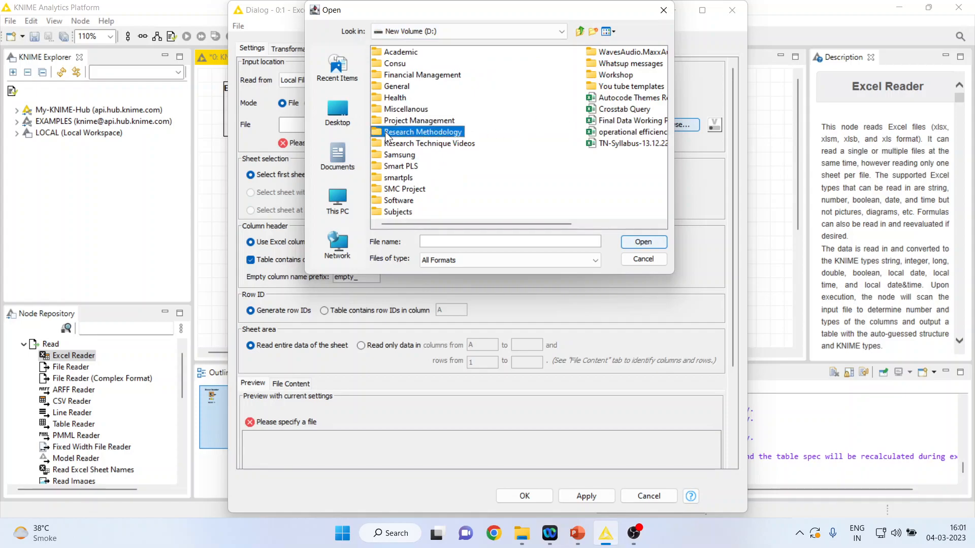
double_click(424, 131)
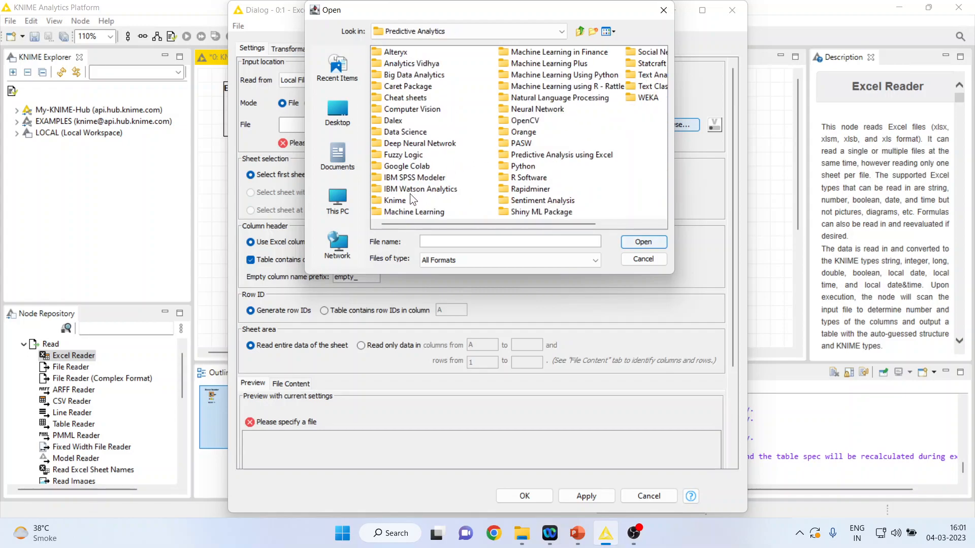
double_click(394, 200)
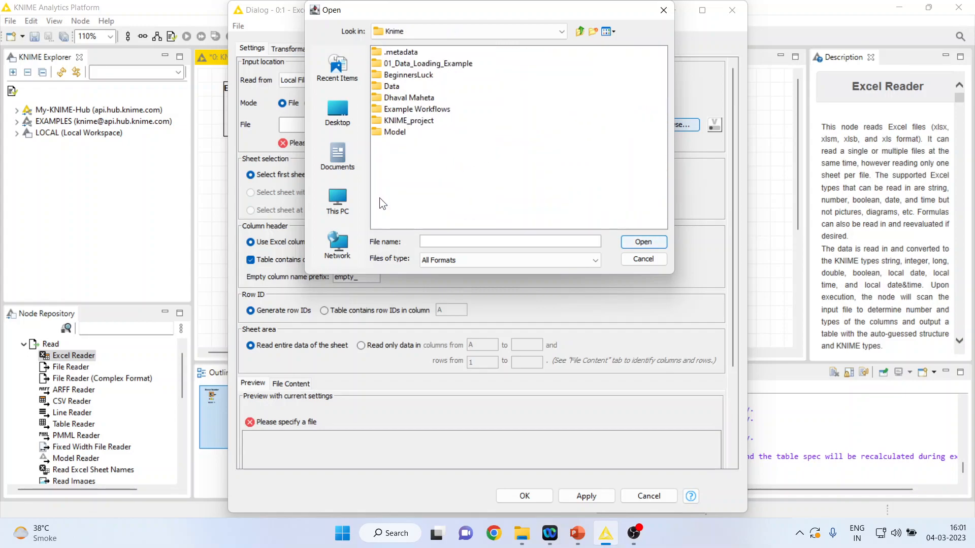
double_click(394, 86)
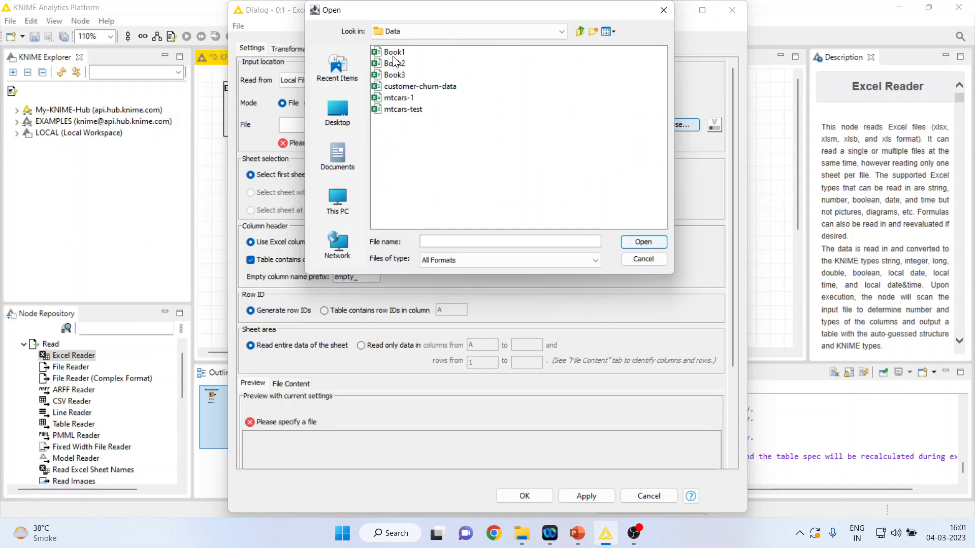
double_click(394, 52)
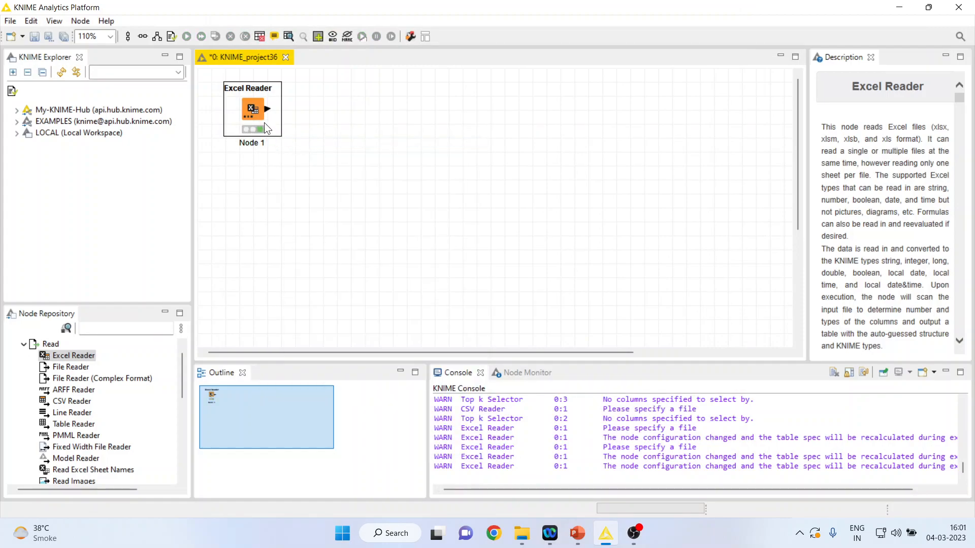
double_click(252, 108)
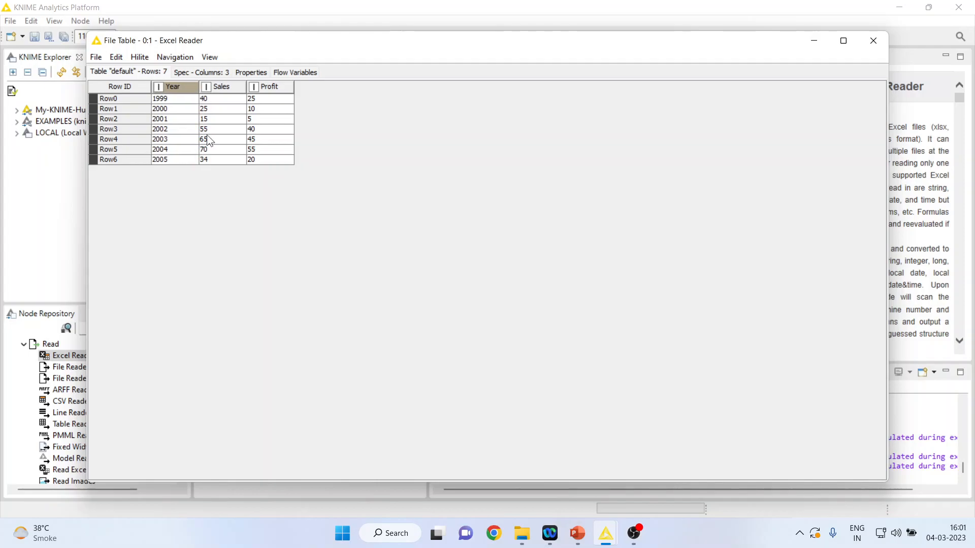
mouse_move(331, 181)
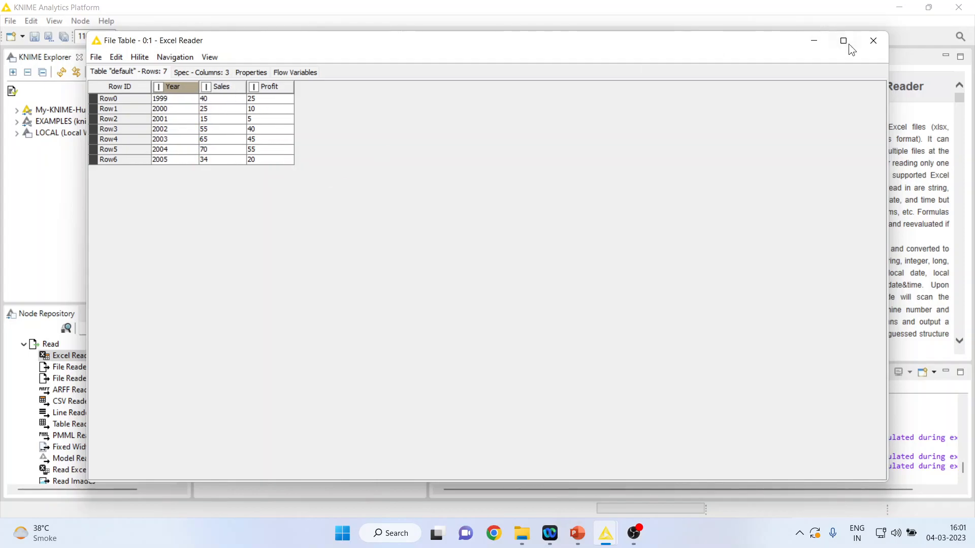
click(873, 41)
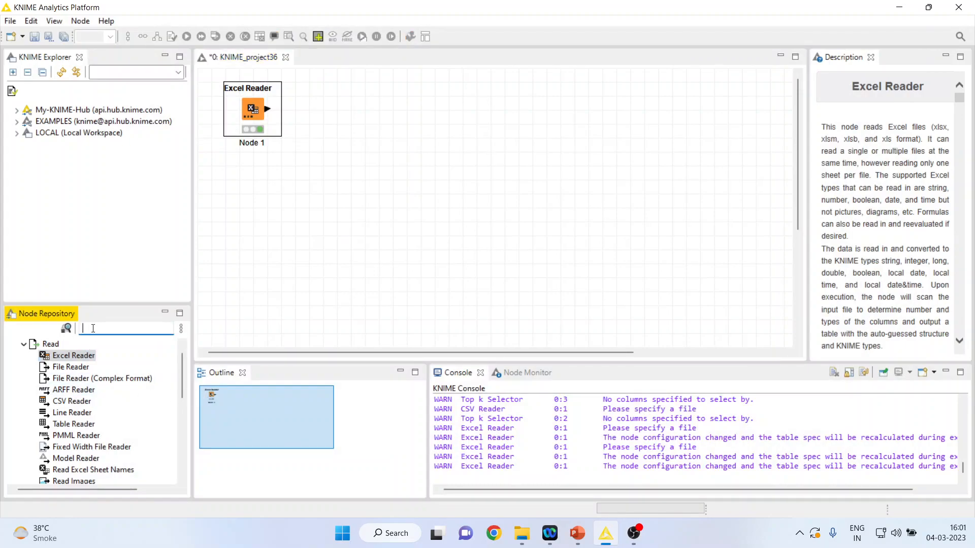
Step: Find the JavaScript Line Plot node and place it on the canvas after Excel Reader
text(line c)
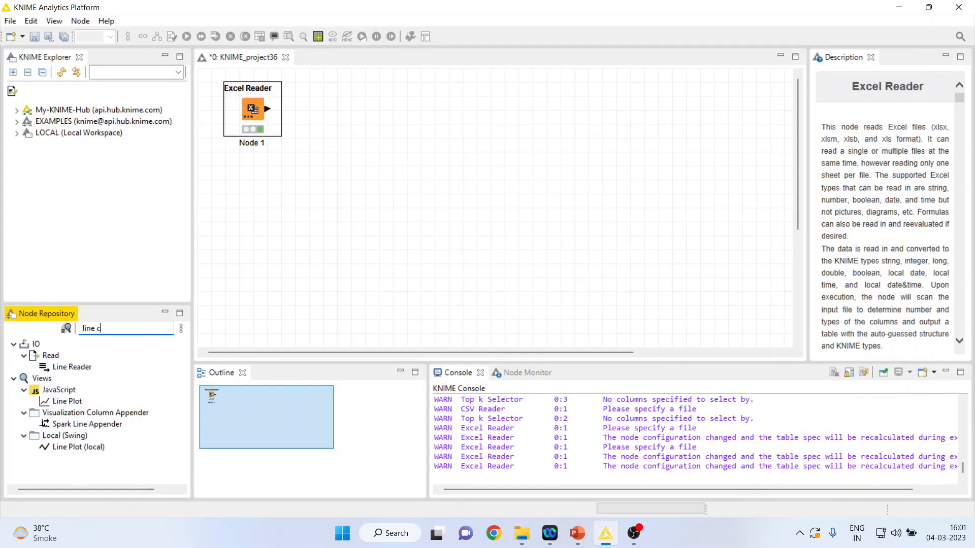
text(h)
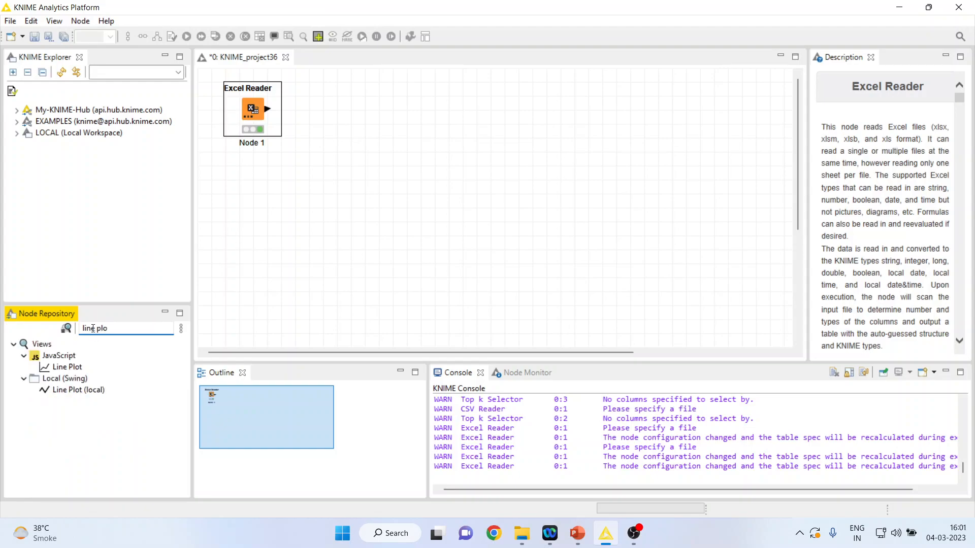
click(67, 367)
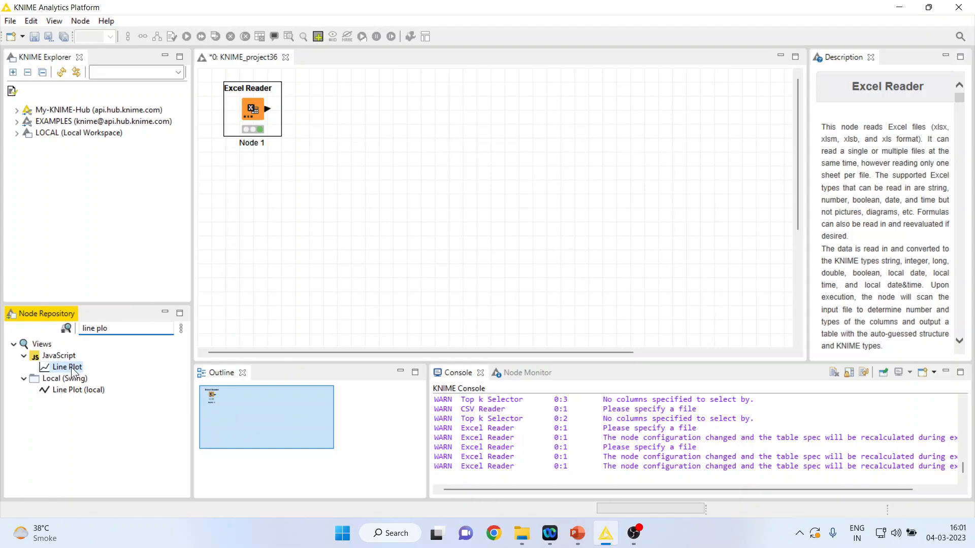
drag(67, 366, 322, 110)
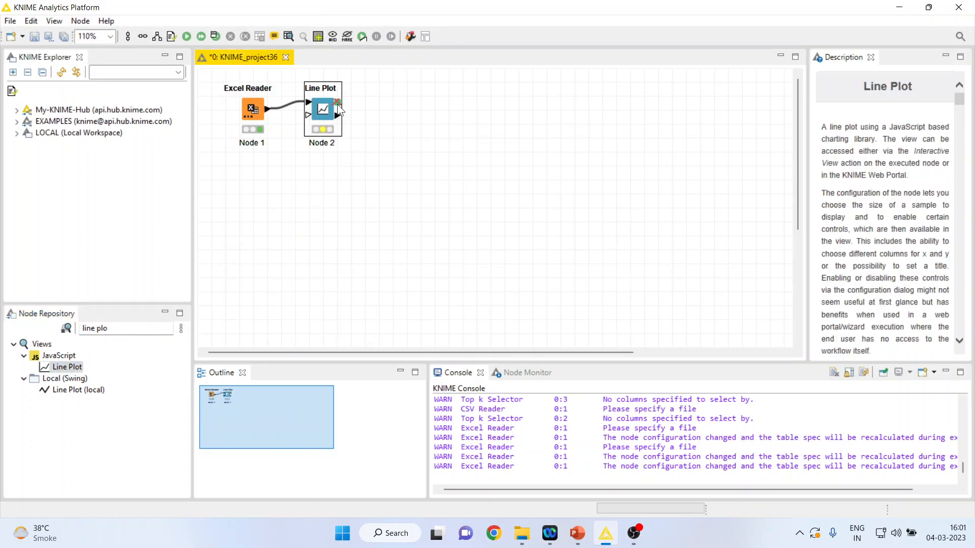
mouse_move(328, 116)
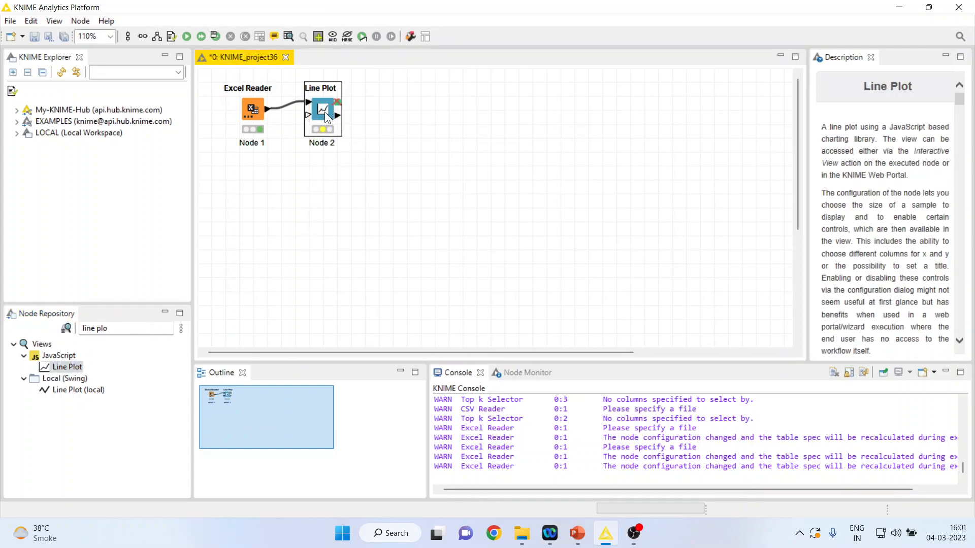
Step: Use Year as the x-axis column and exclude it from the plotted lines, leaving Sales and Profit
double_click(322, 109)
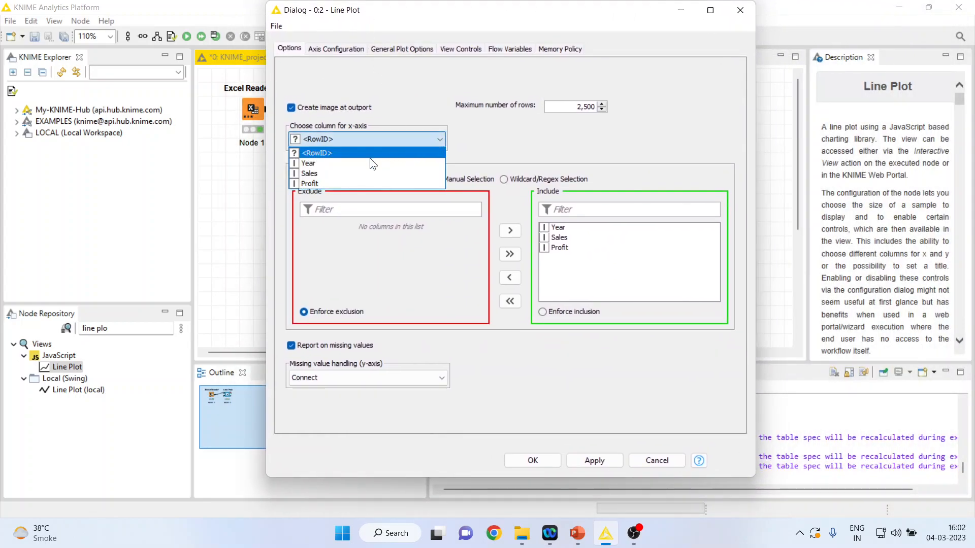
click(308, 163)
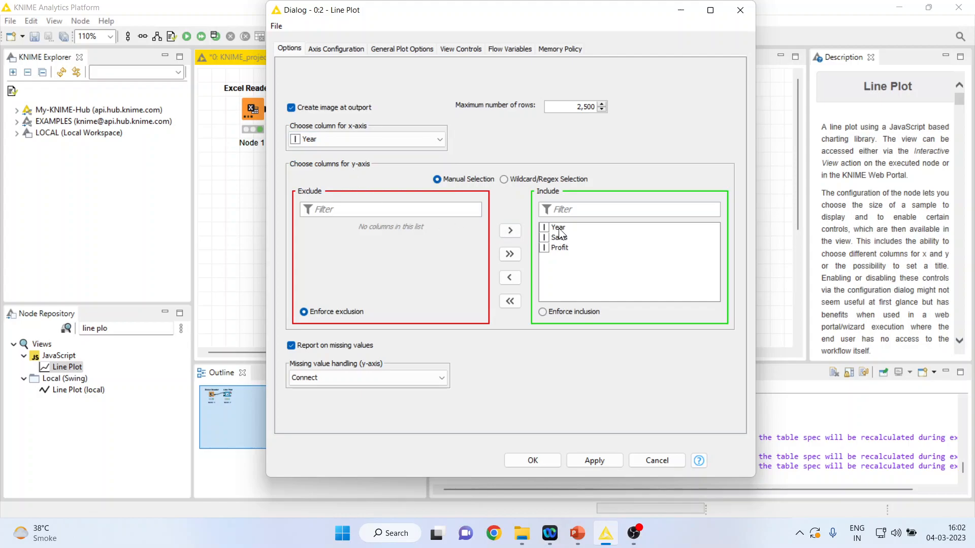
click(508, 277)
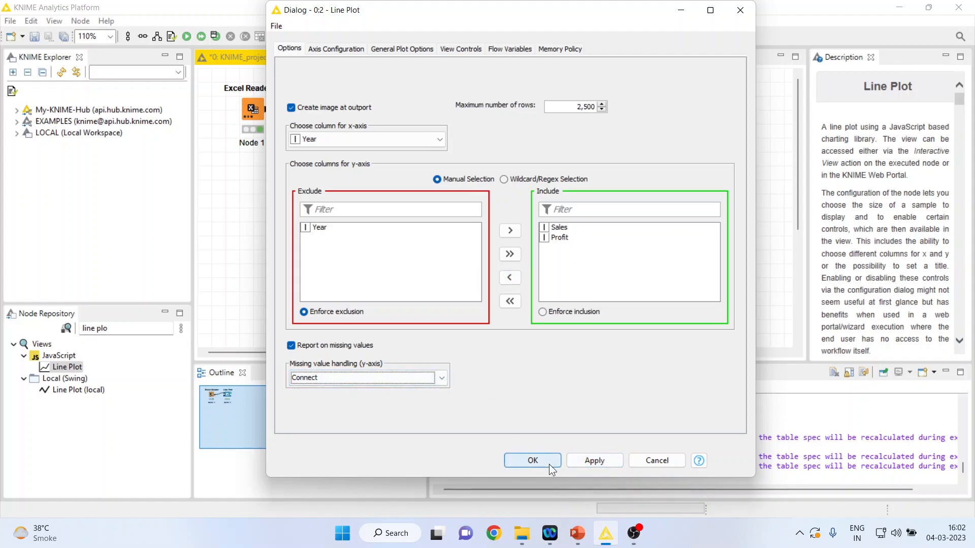
click(531, 461)
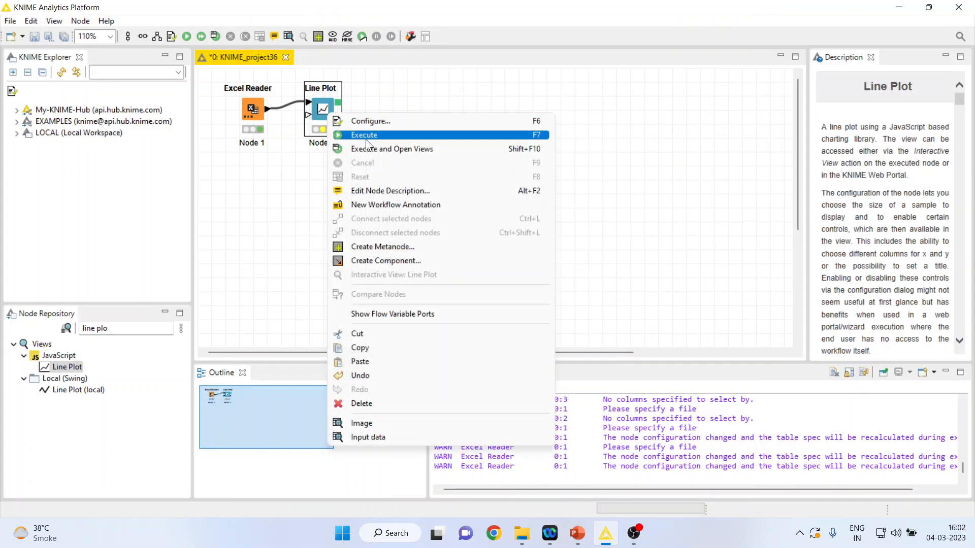
Step: Execute the Line Plot node and bring up its context menu showing Interactive View
click(364, 135)
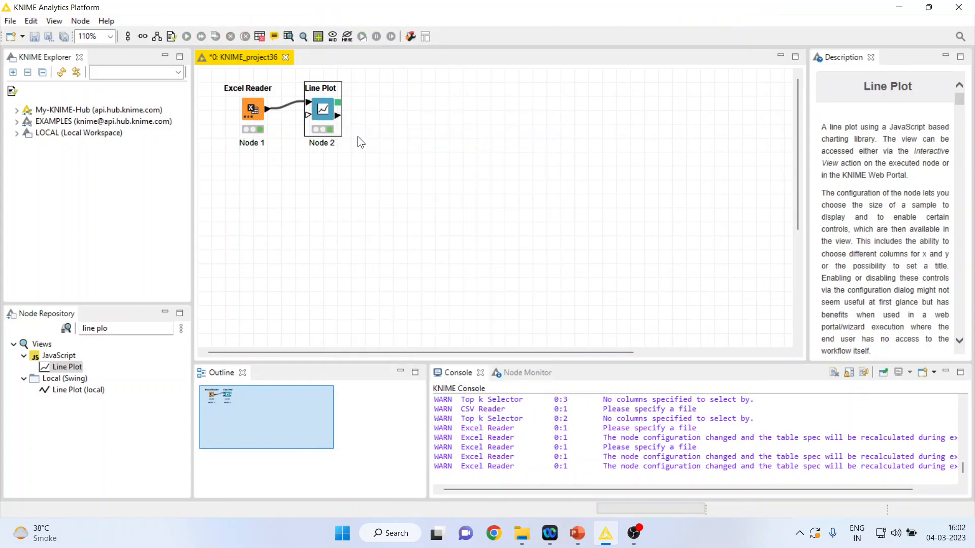
right_click(322, 111)
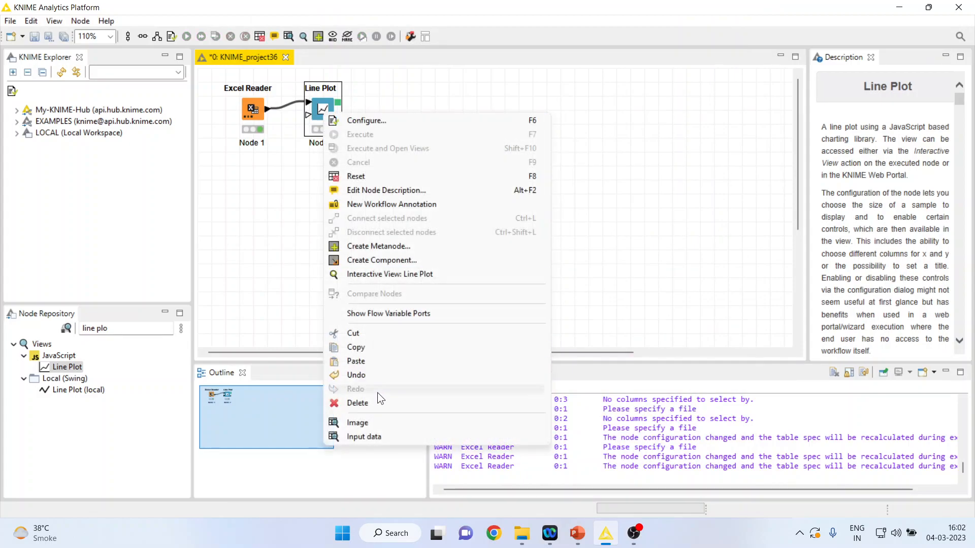